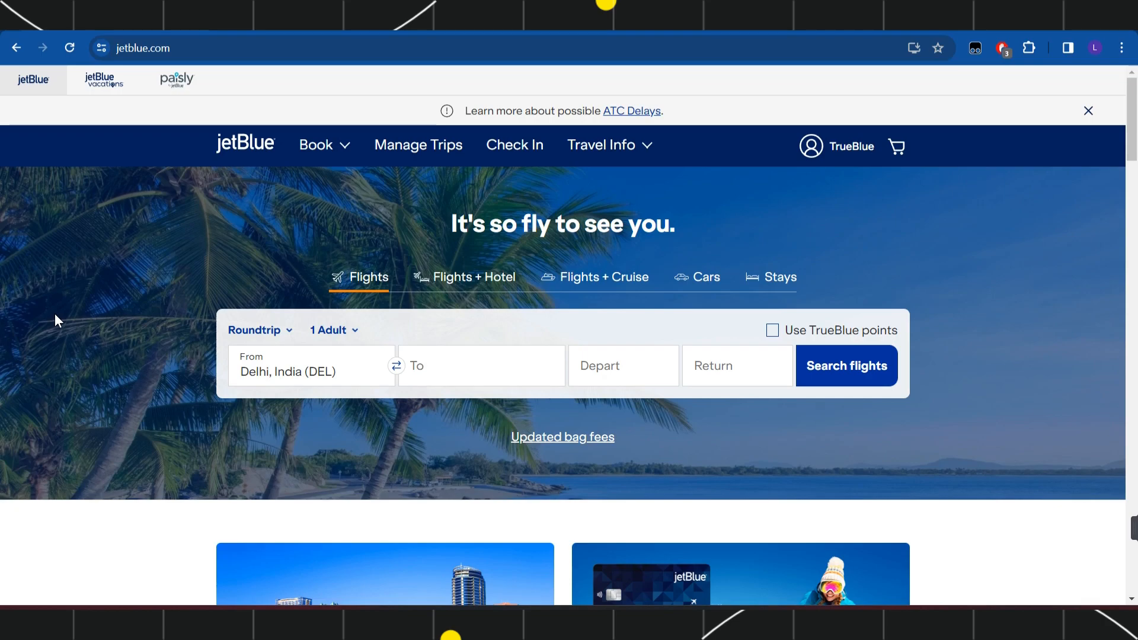
Dismiss the ATC Delays notice on the JetBlue home page
click(1089, 110)
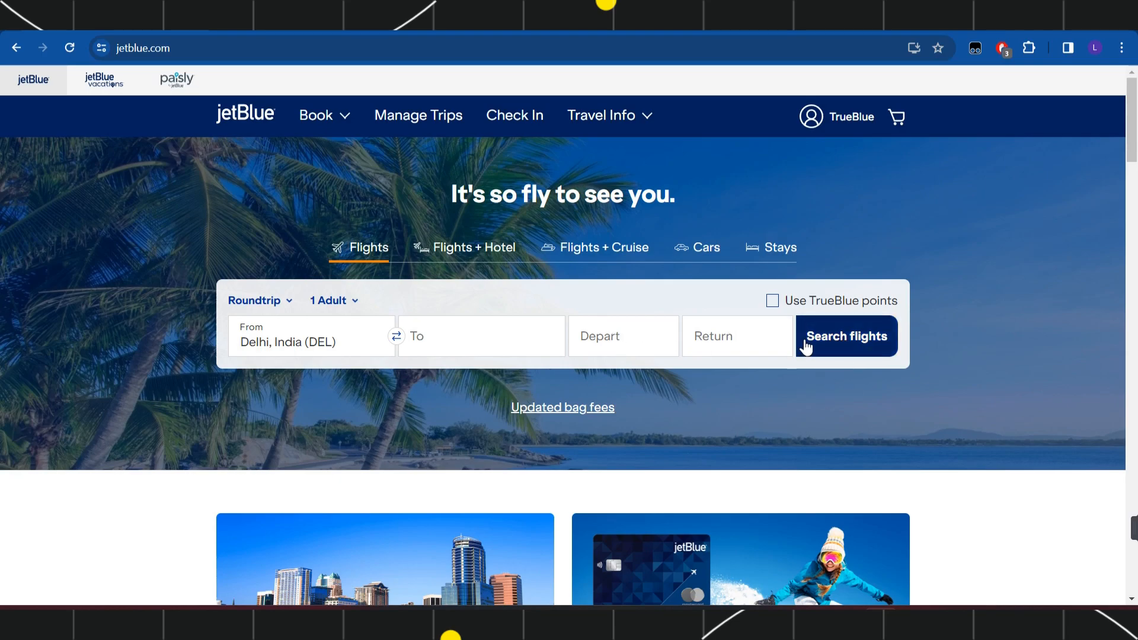
Proceed to the checkout page for the one-way MCO–LGA flight totalling $198.90
scroll(down, 3)
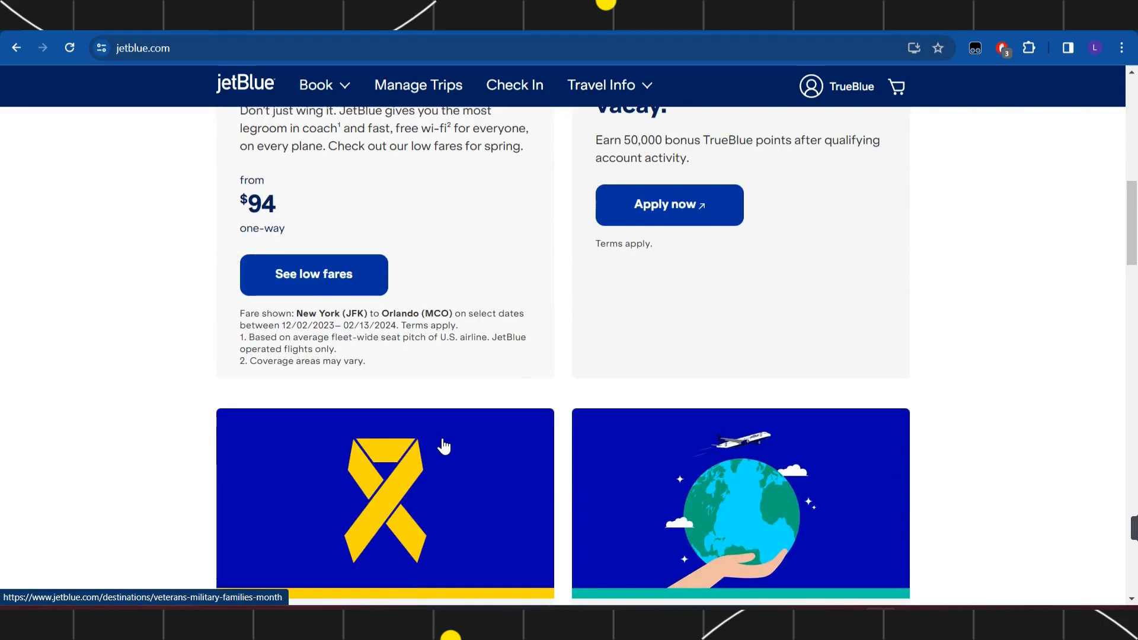
click(313, 274)
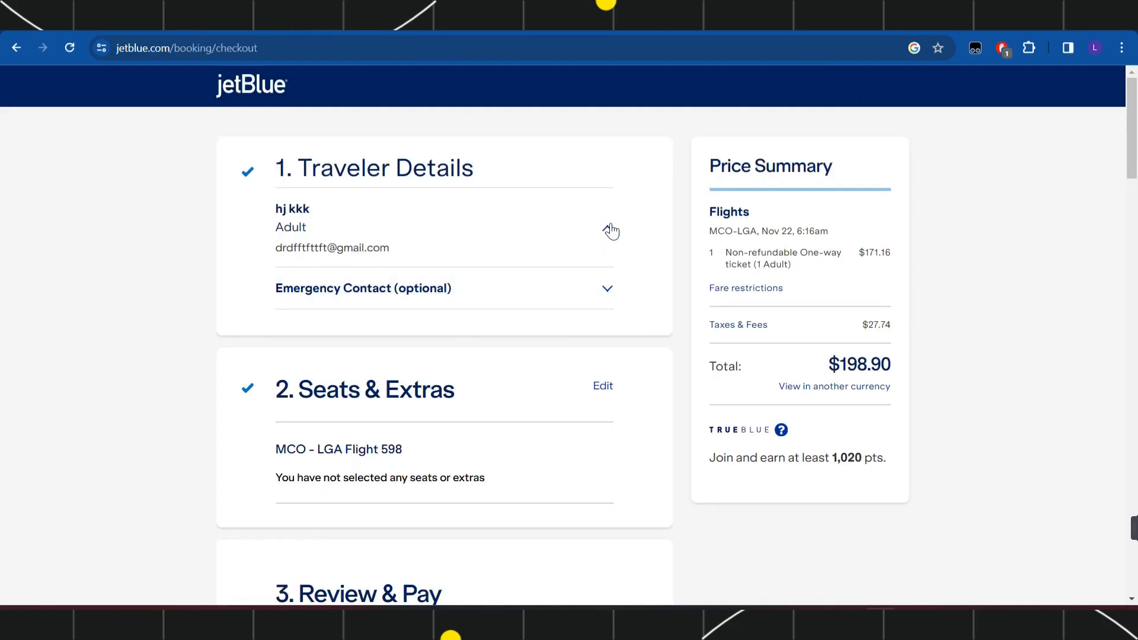
mouse_move(606, 233)
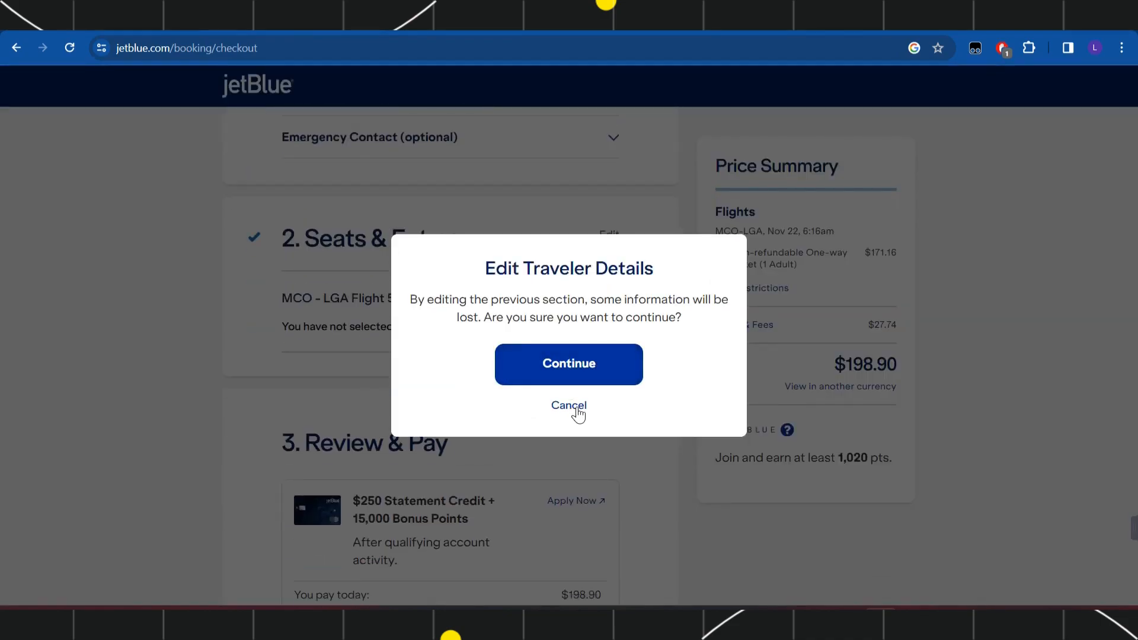
click(569, 406)
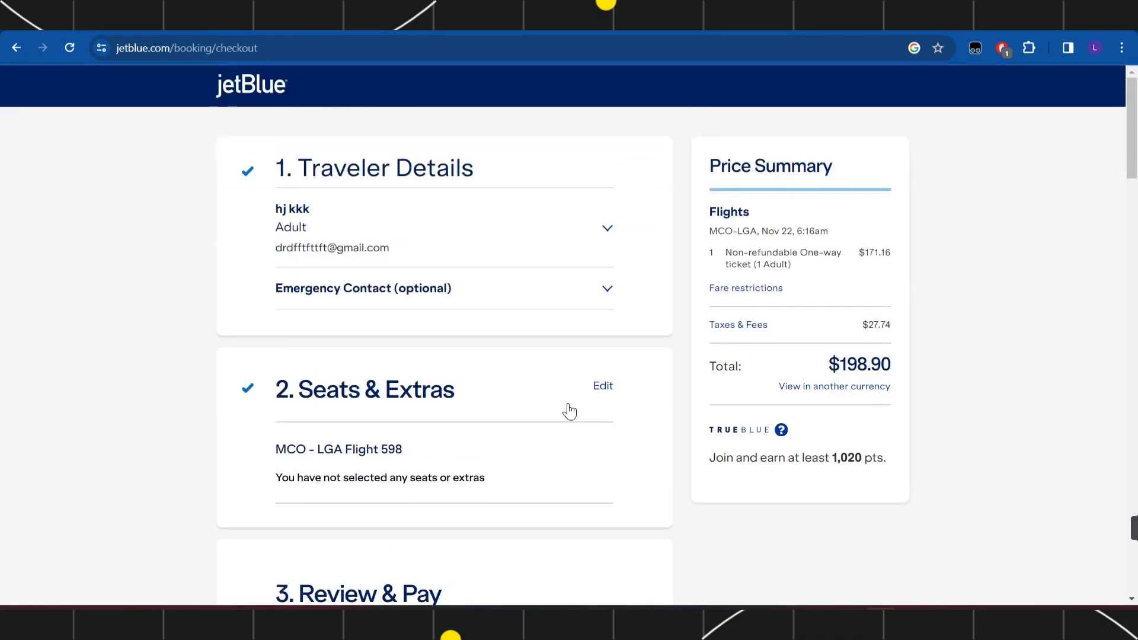
scroll(down, 3)
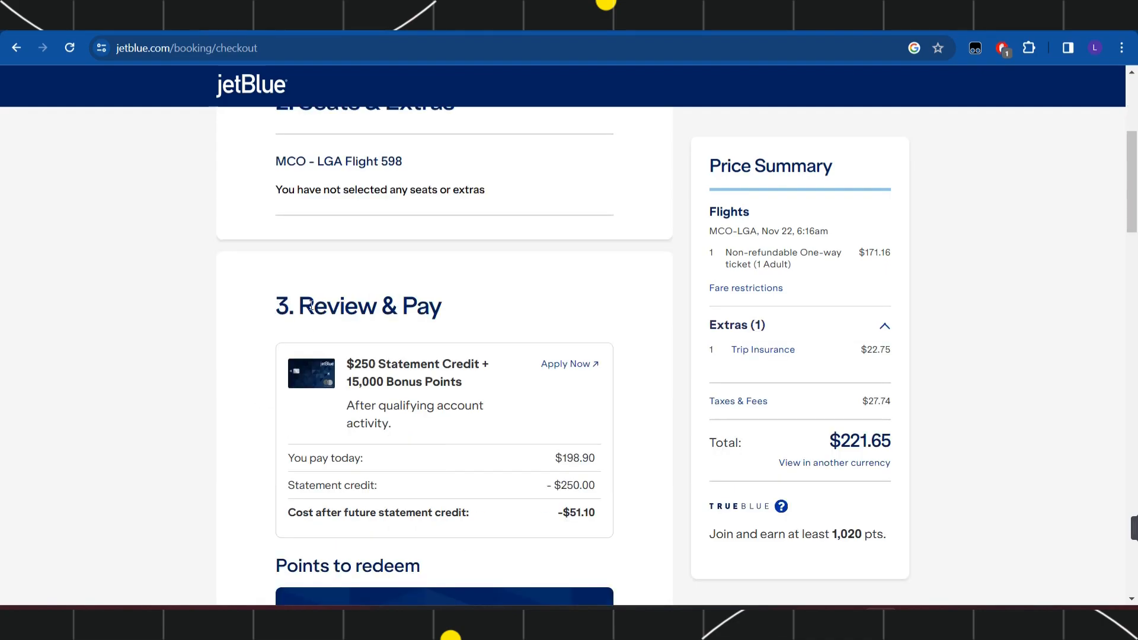
Scroll through the checkout page with Trip Insurance added, down to the Accept & Pay step
scroll(down, 3)
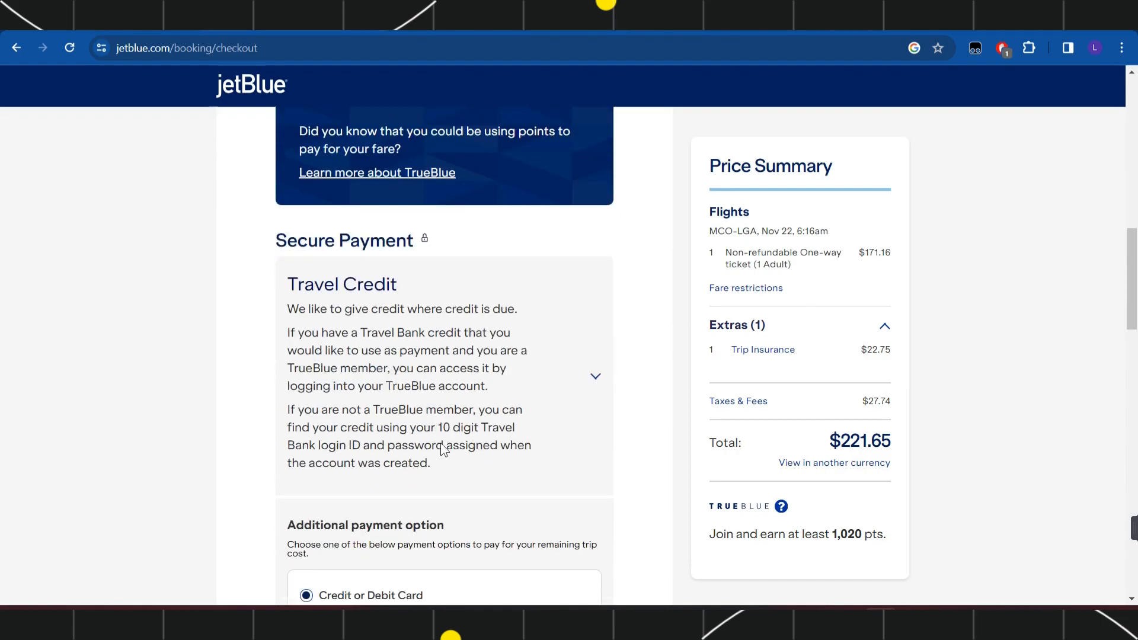
scroll(down, 3)
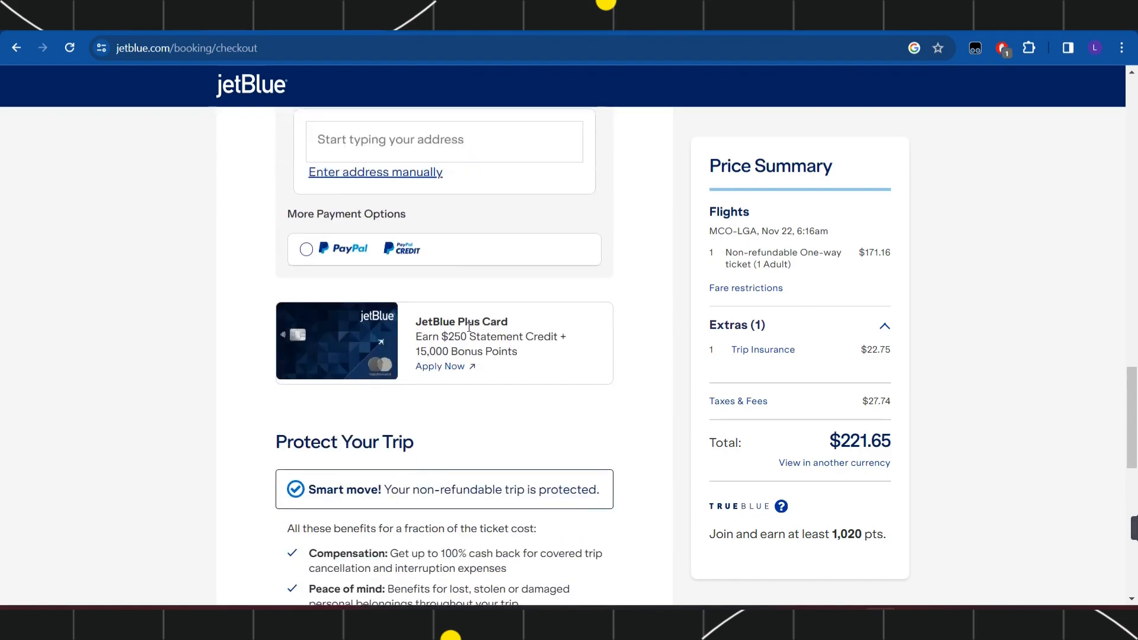
scroll(down, 3)
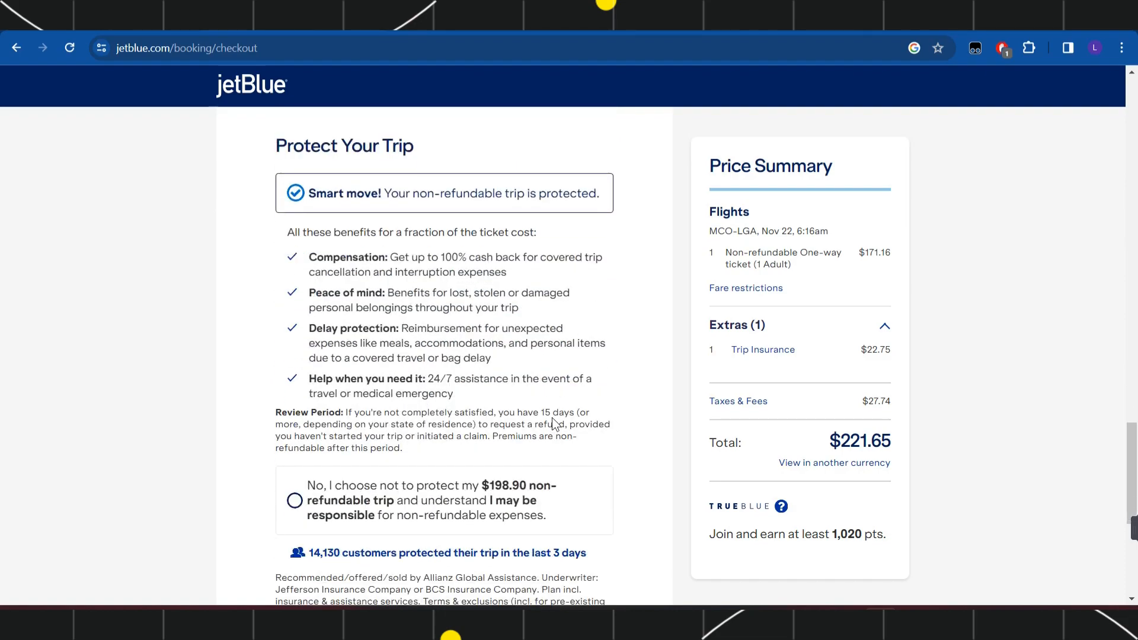
scroll(up, 3)
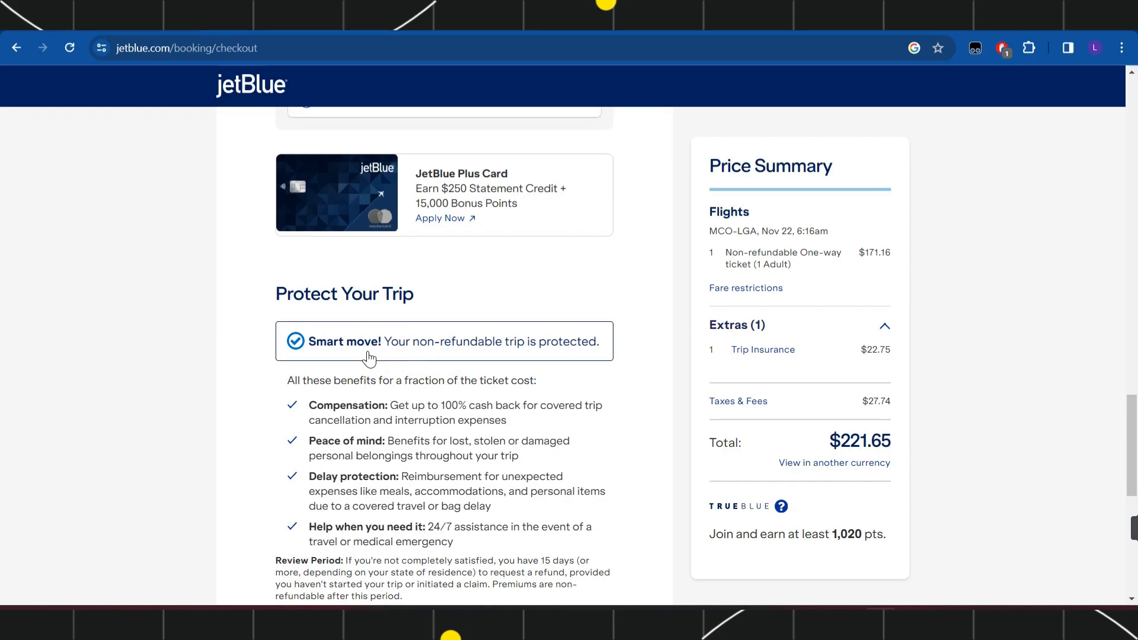
scroll(down, 3)
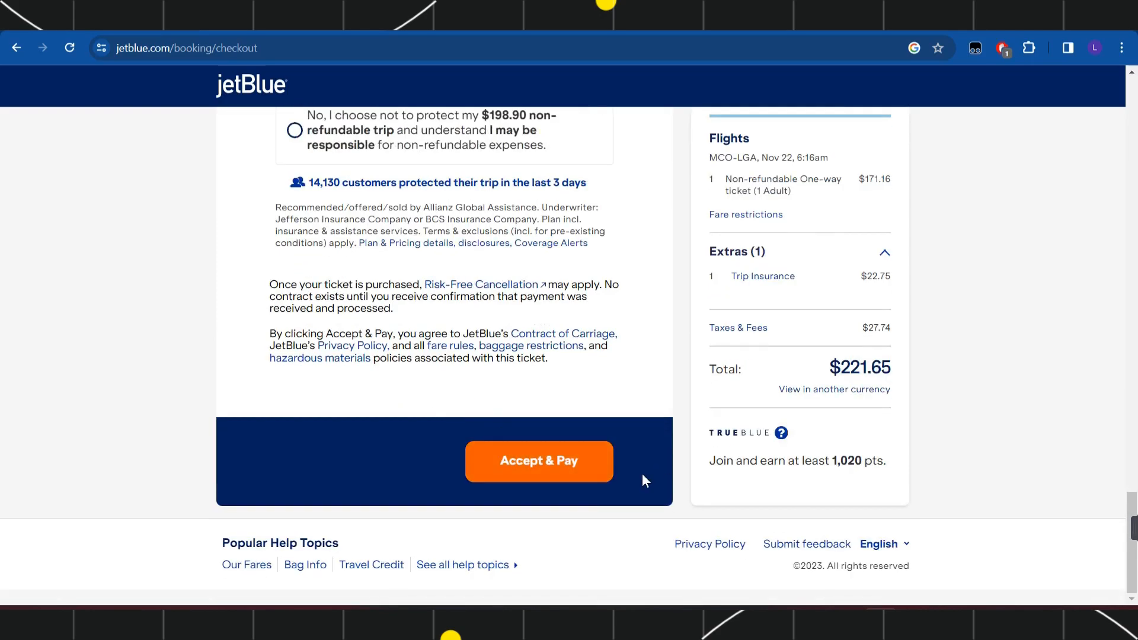
mouse_move(538, 462)
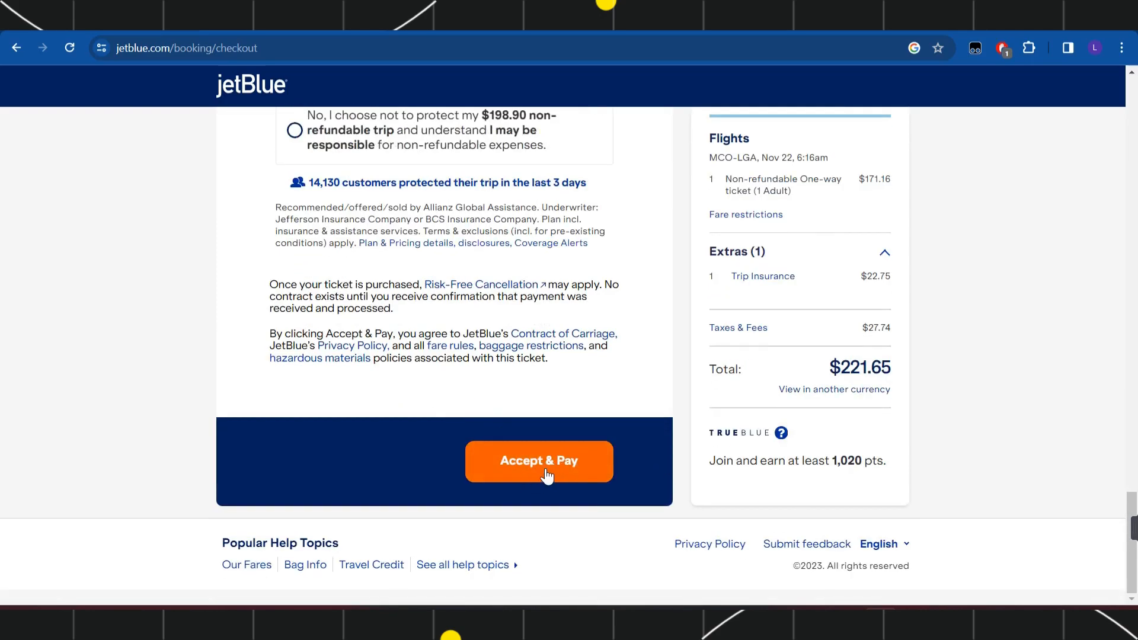